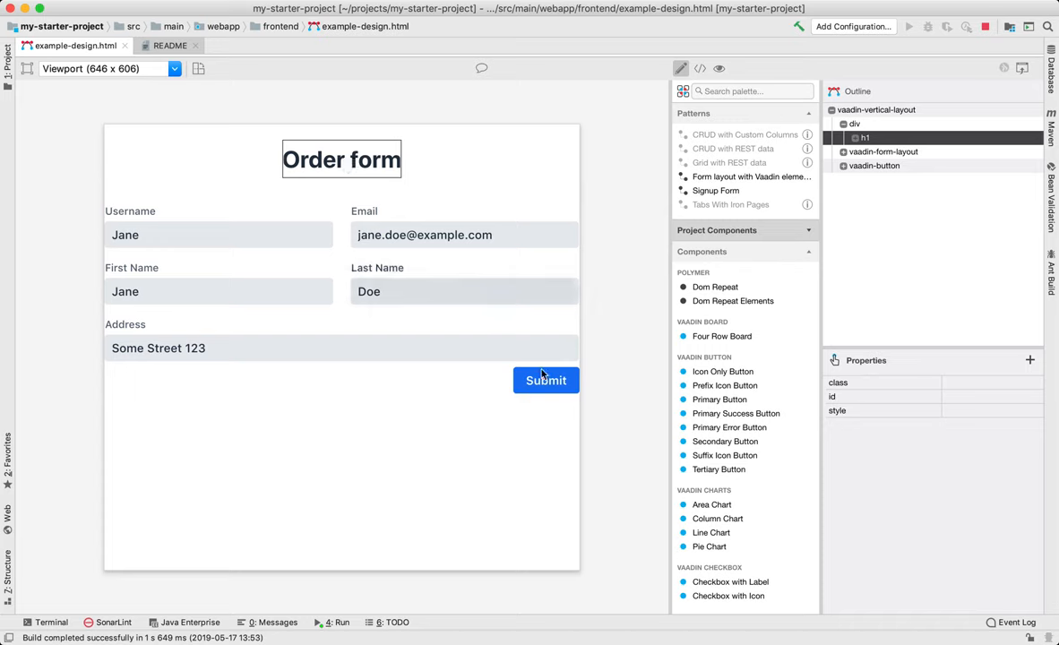
mouse_move(565, 362)
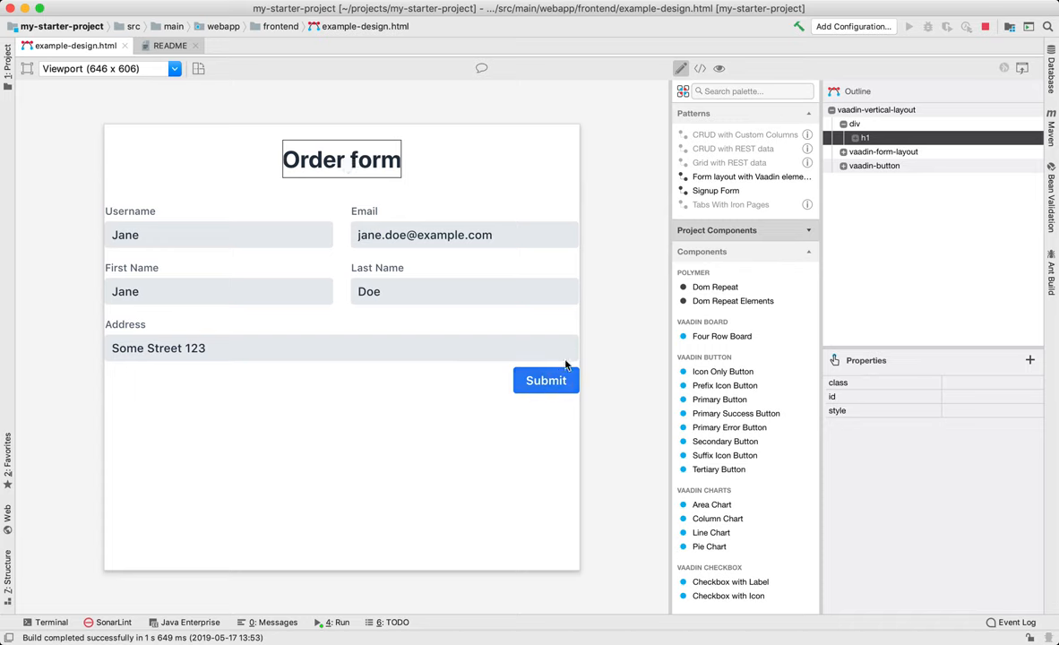
mouse_move(515, 265)
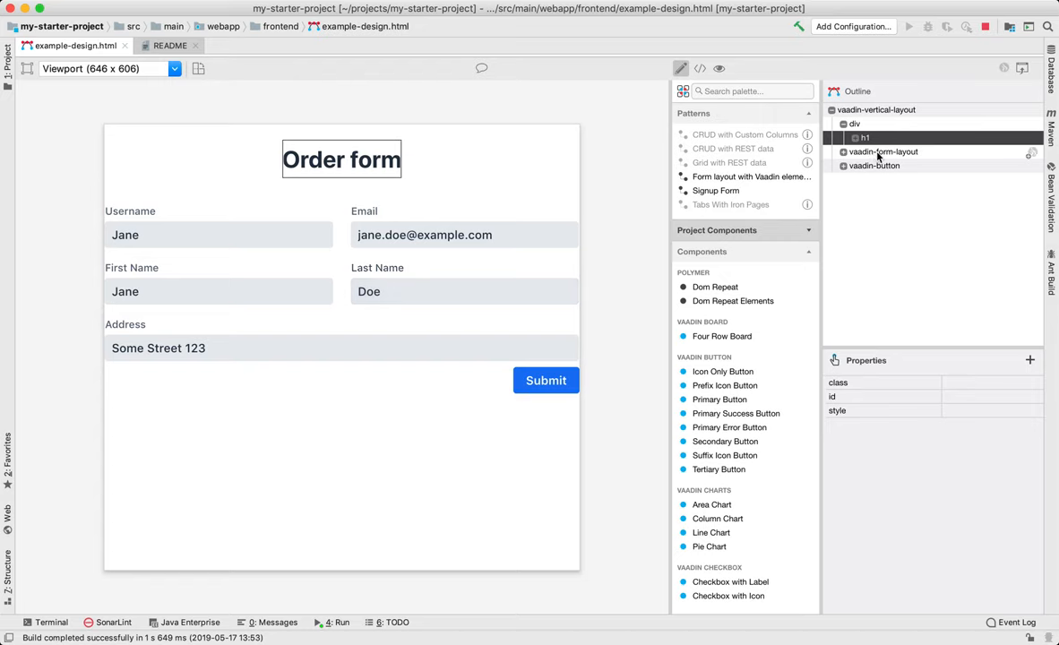
Give vaadin-form-layout the inline style 'margin: 2px' and reselect it to confirm
click(882, 152)
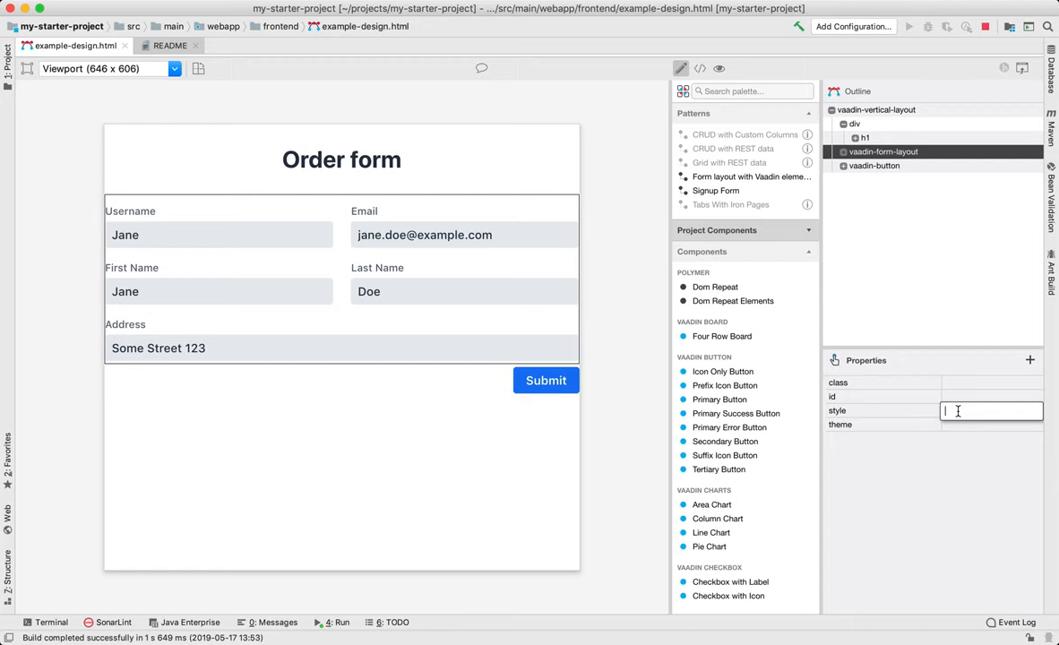
text(margin: 2px)
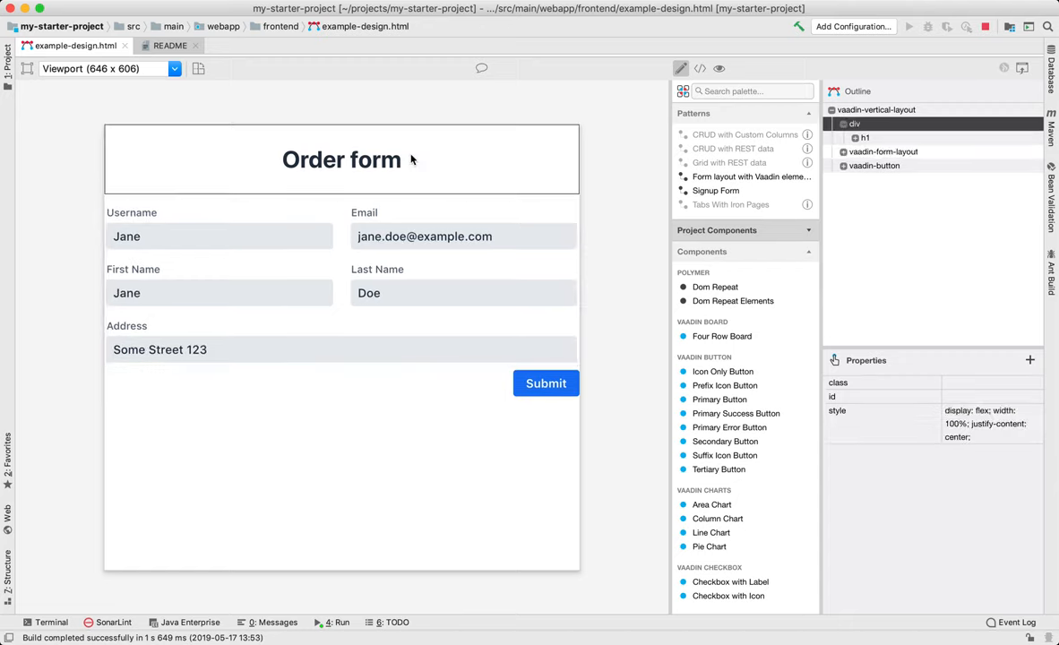
click(882, 151)
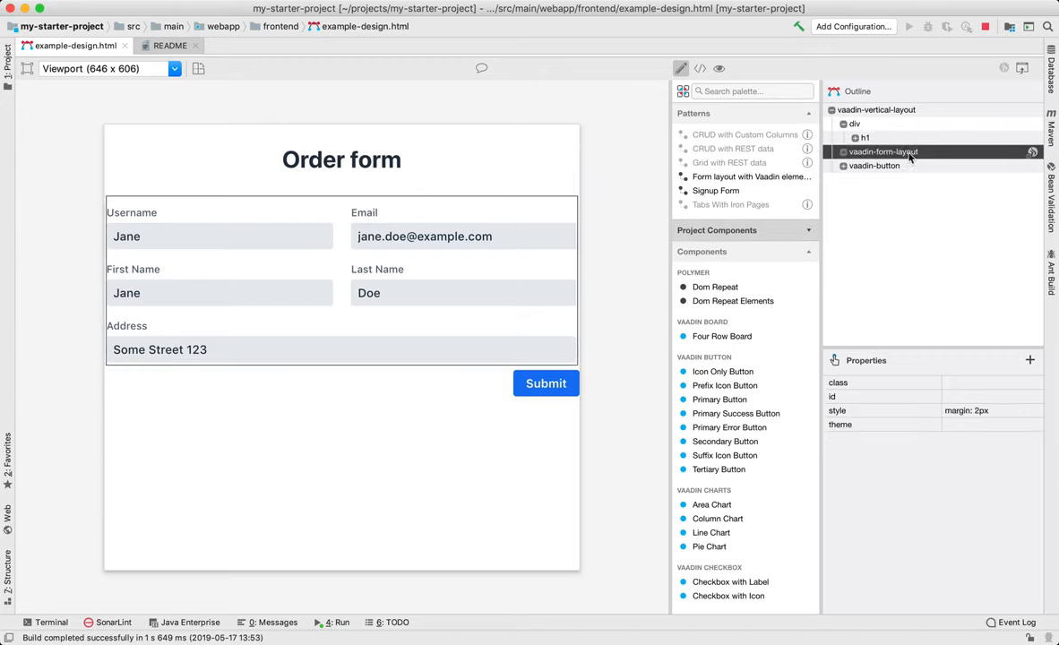
click(991, 413)
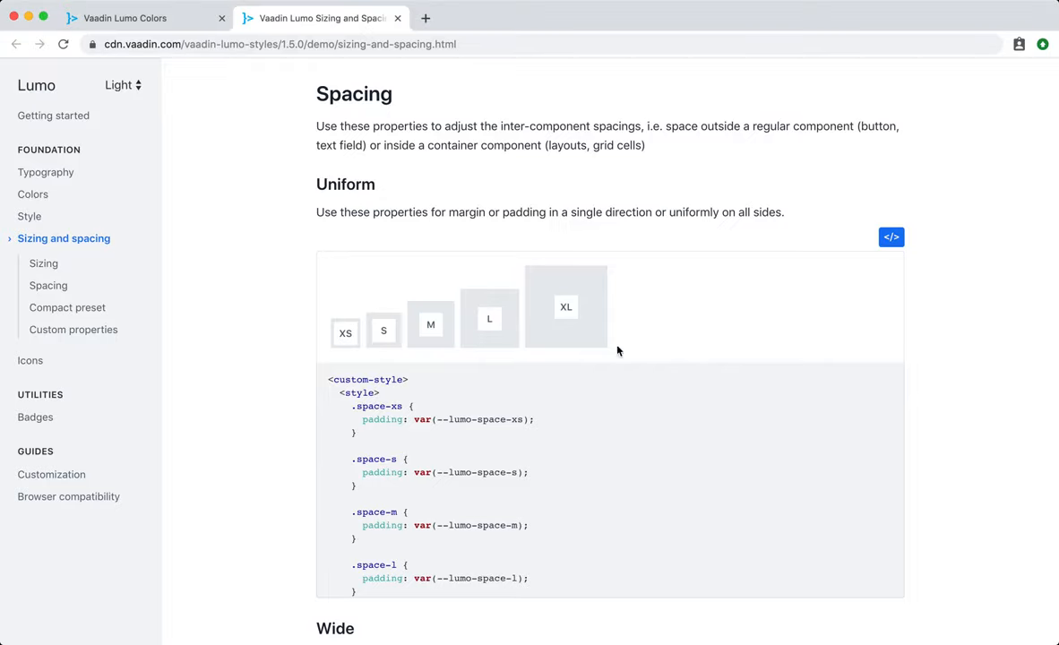
mouse_move(185, 314)
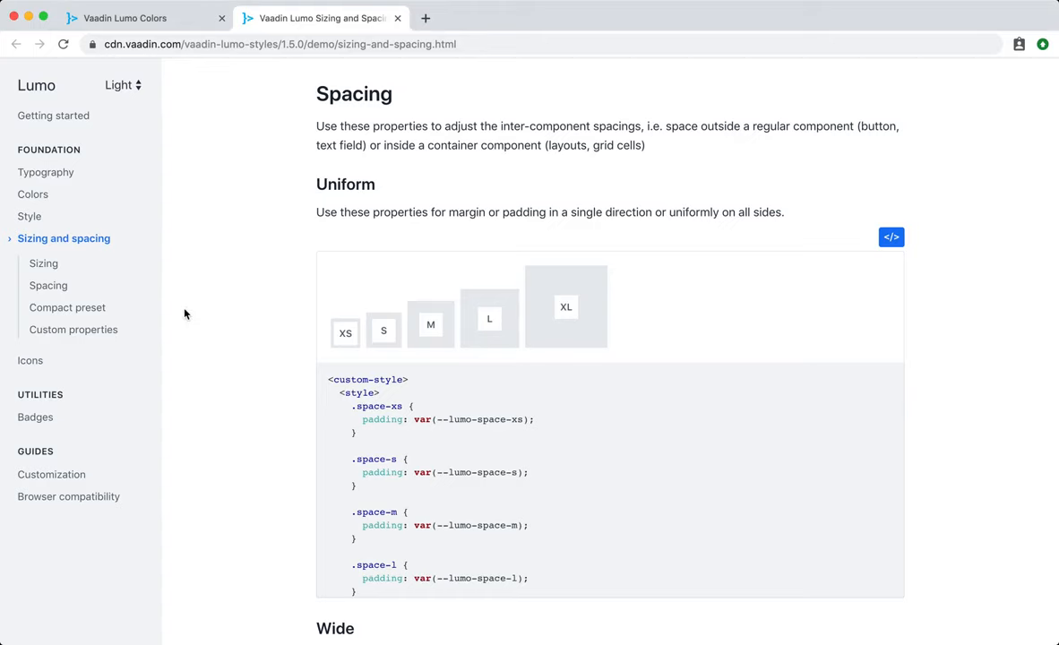
mouse_move(354, 94)
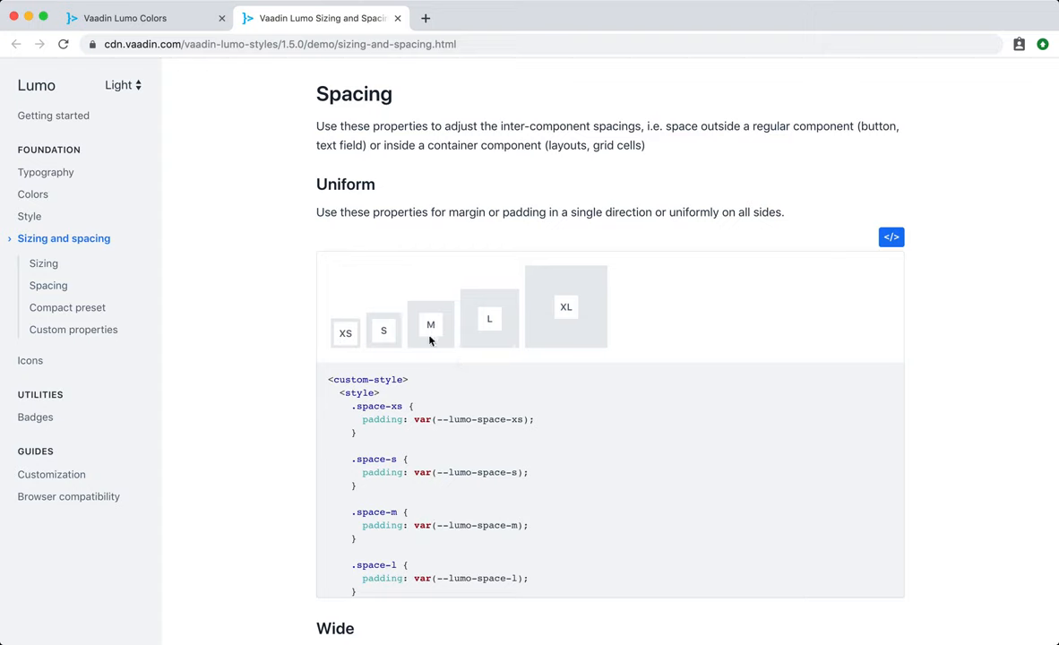
double_click(466, 525)
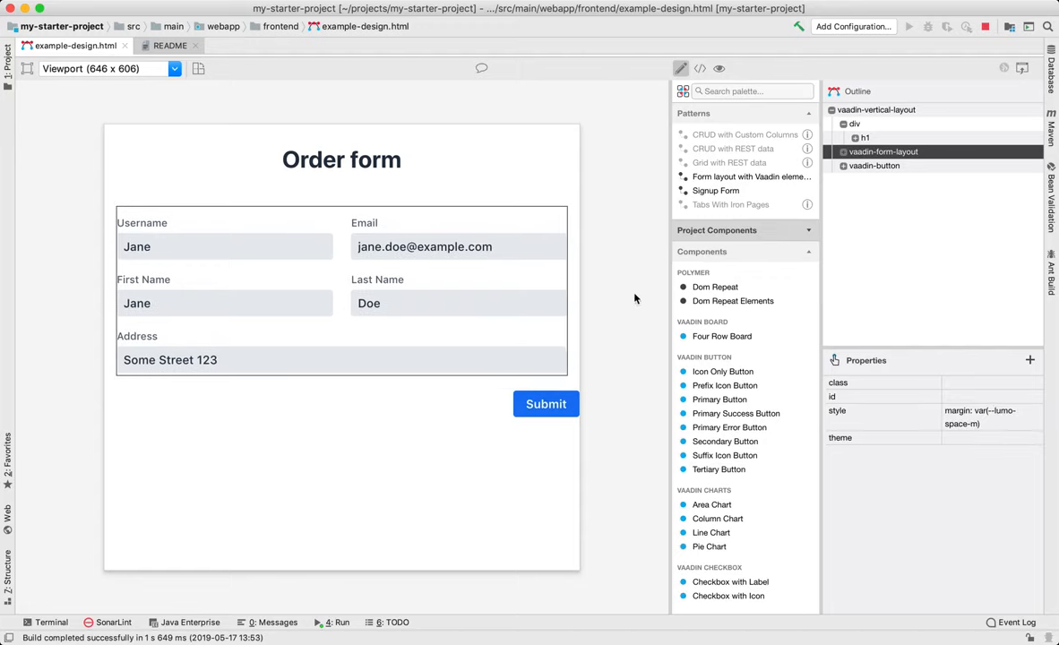
mouse_move(579, 267)
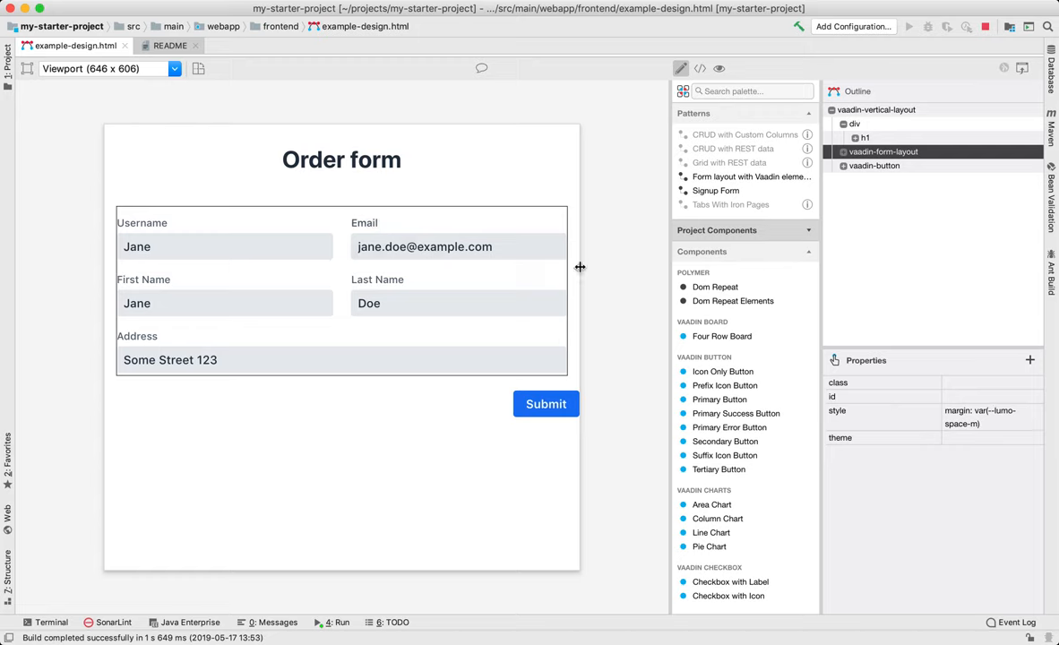
Add a right margin to the Submit button's style, then select the Order form heading
click(874, 166)
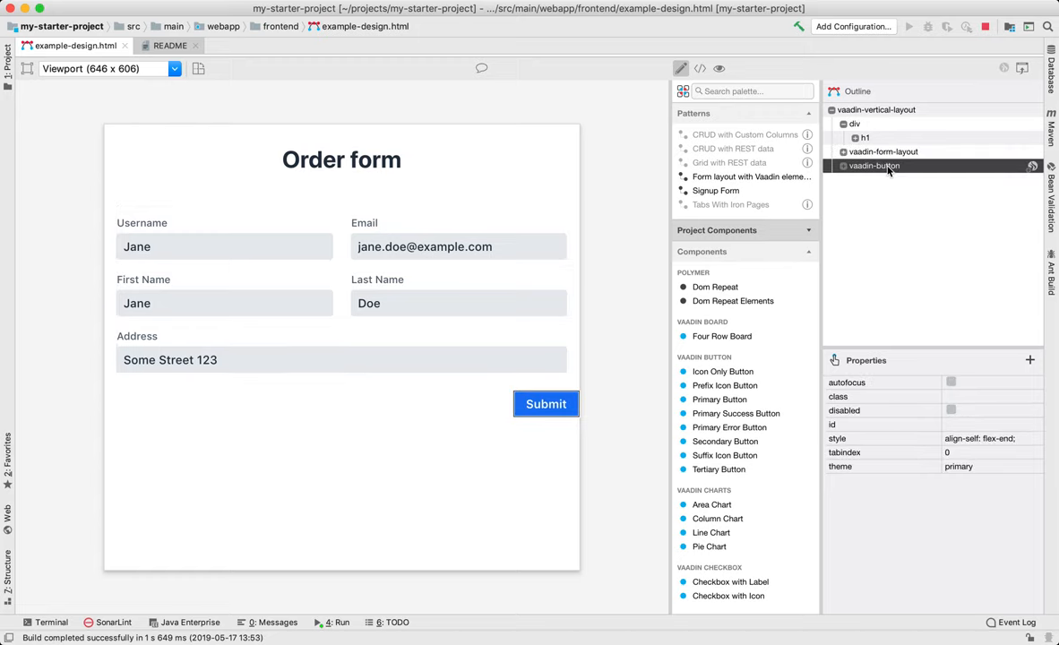
click(986, 439)
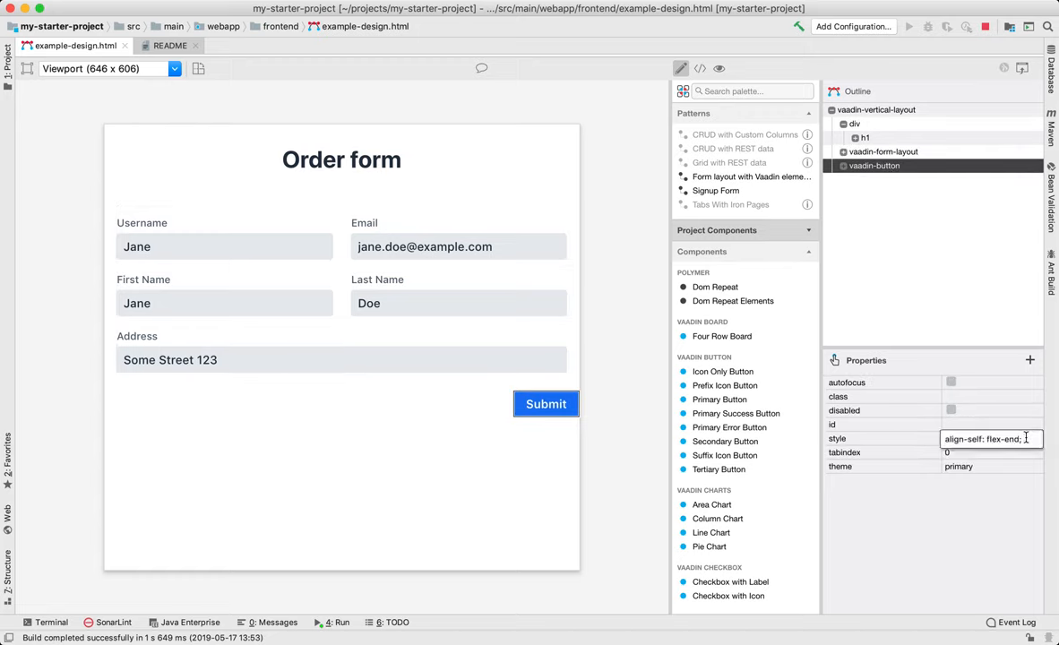
text(margin-right: var(--lumo-space-m)
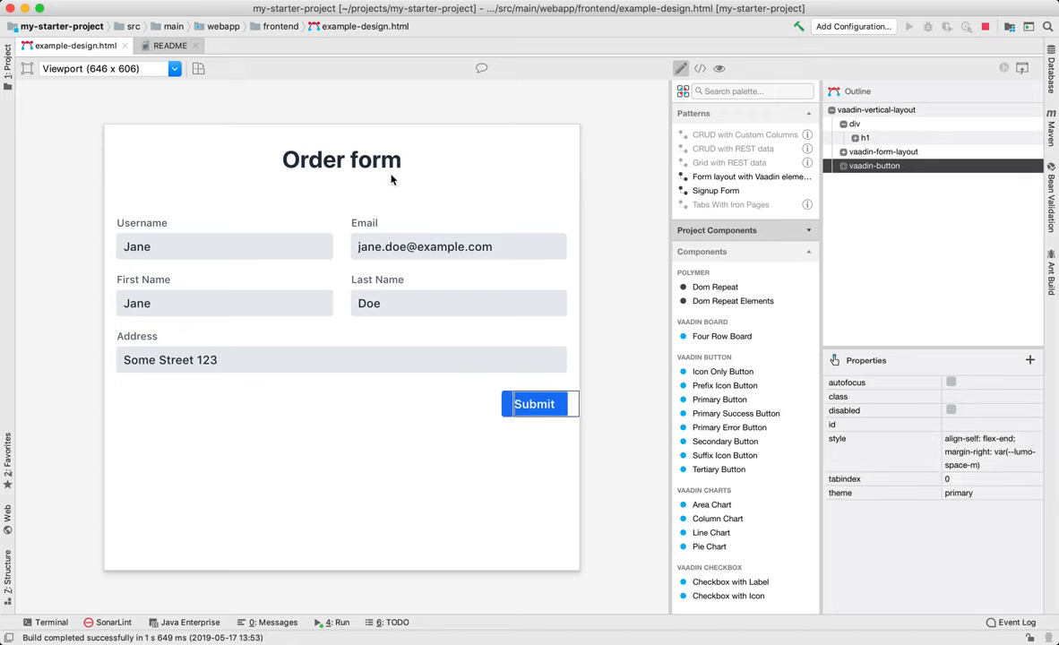
click(341, 160)
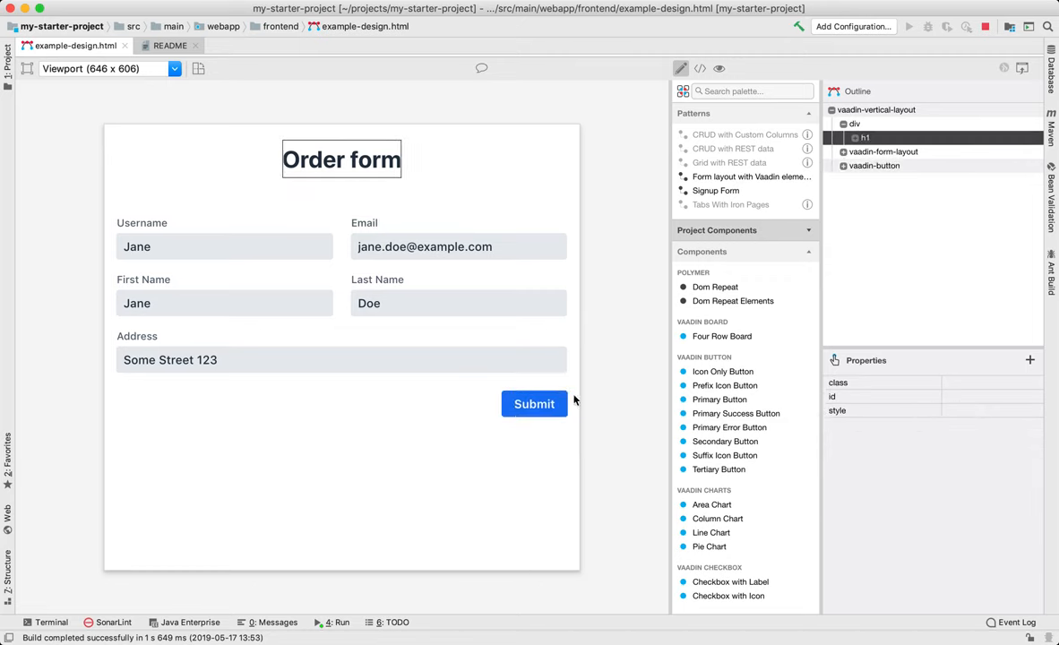
mouse_move(490, 166)
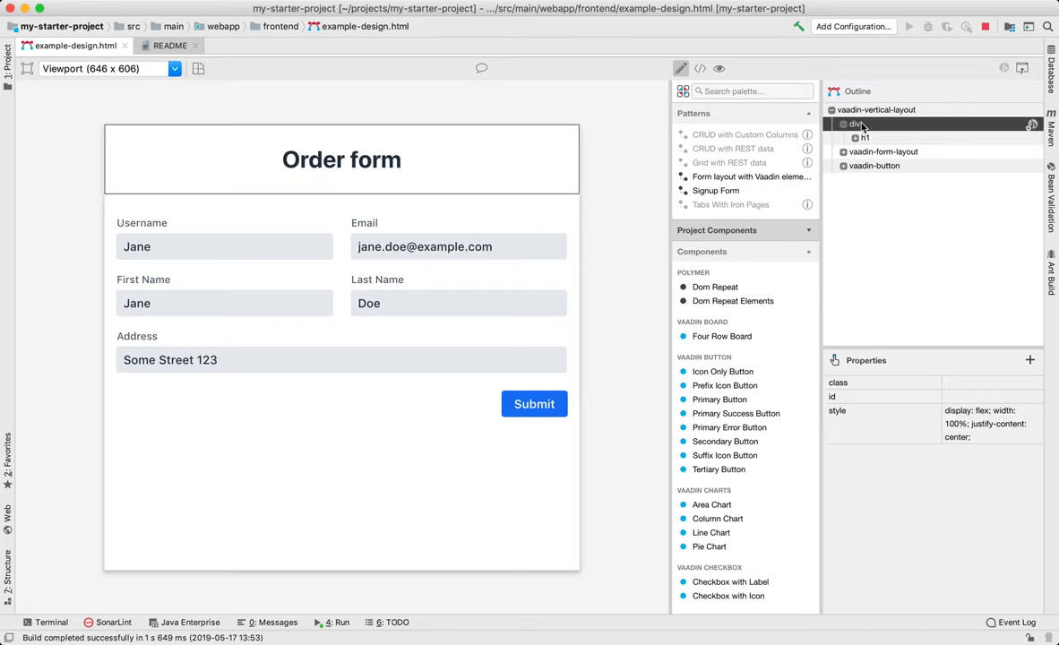
click(989, 433)
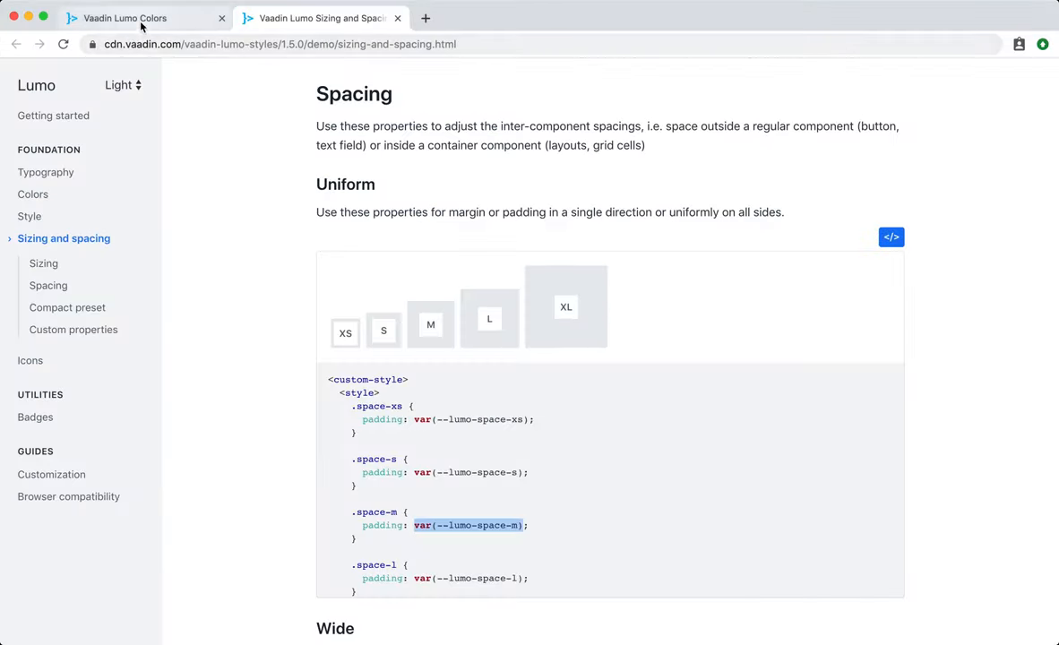
Switch to the Lumo Colors docs tab and highlight var(--lumo-primary-color) in the sample
click(135, 18)
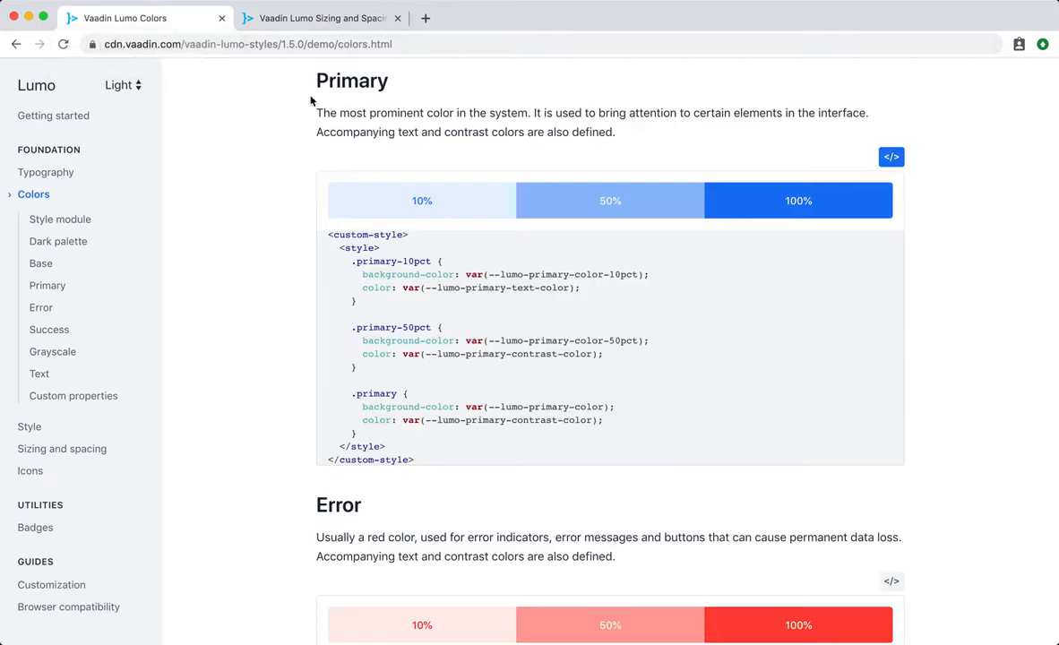
mouse_move(506, 420)
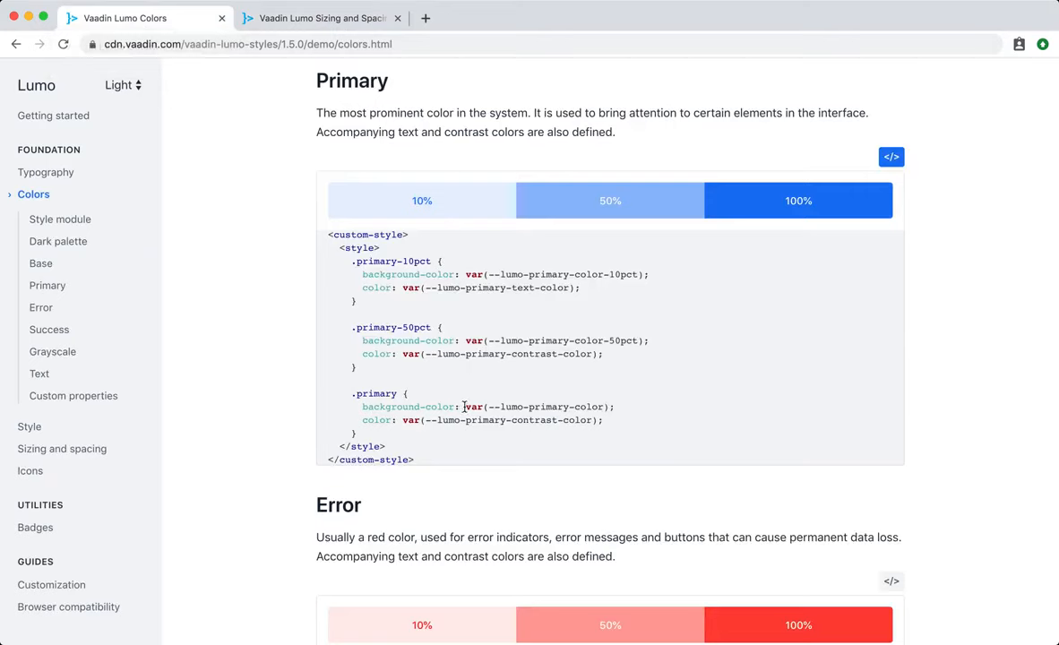
drag(465, 406, 608, 406)
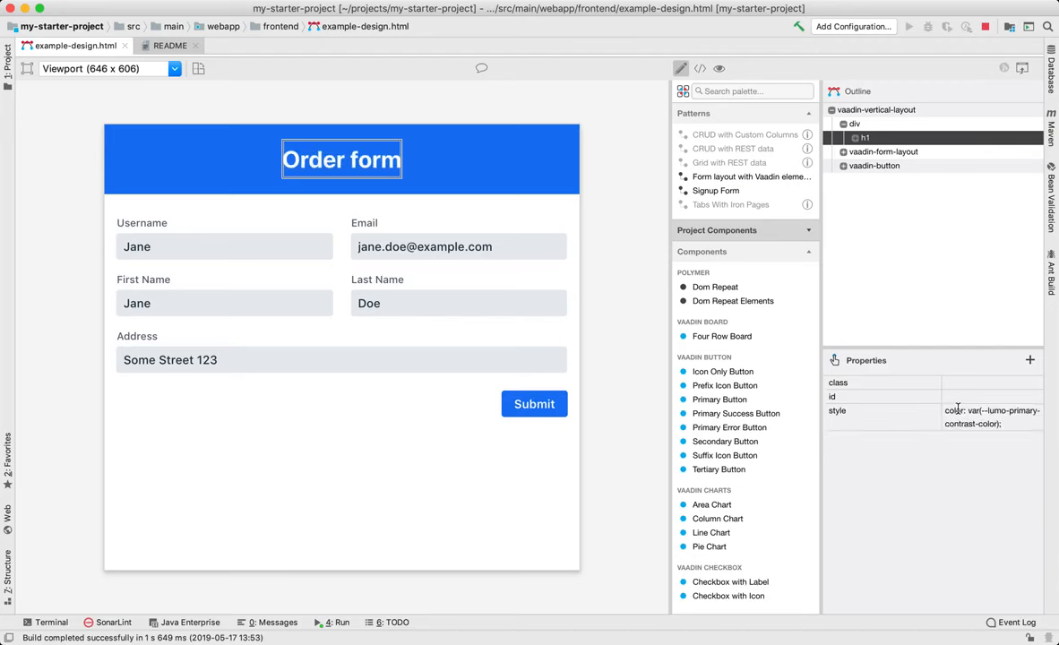
mouse_move(613, 337)
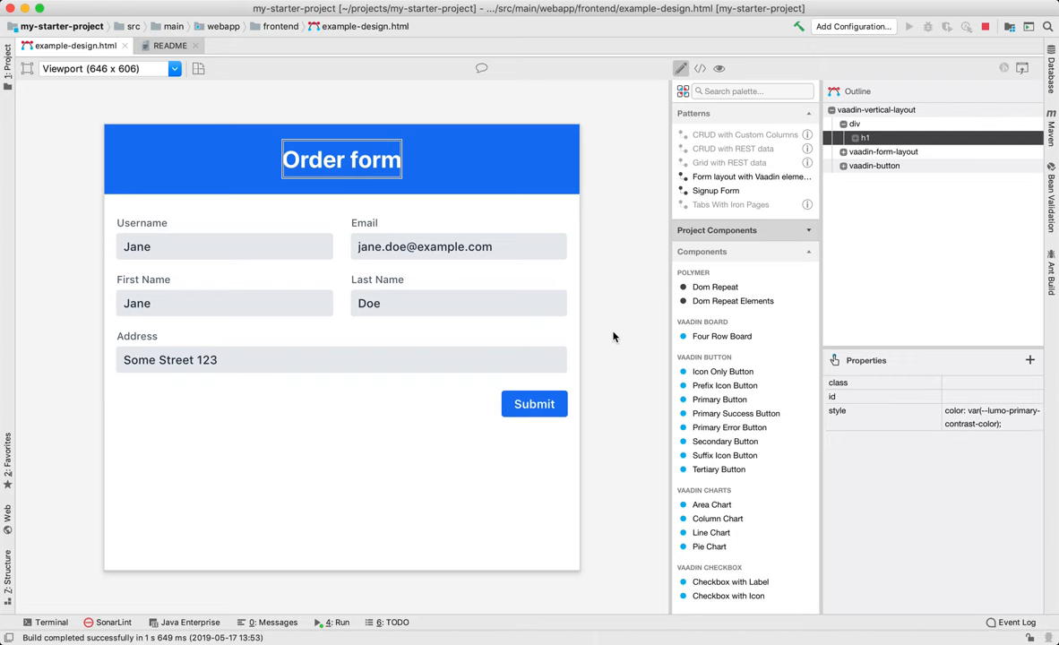
mouse_move(705, 100)
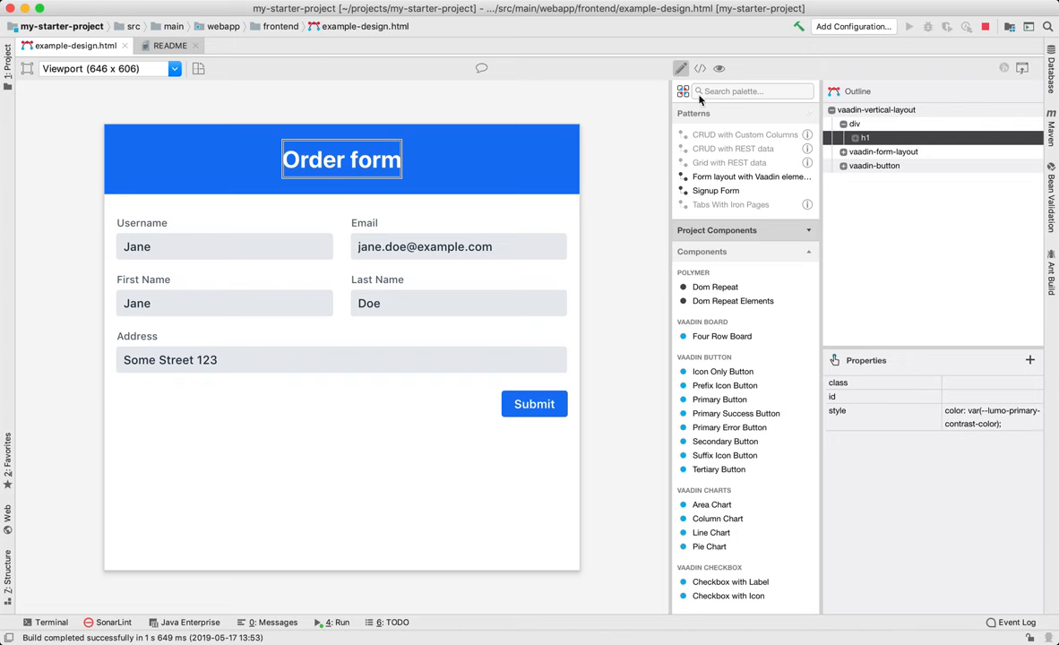
In the source view, add '--lumo-primary-color: red;' to the :host style rule
click(696, 68)
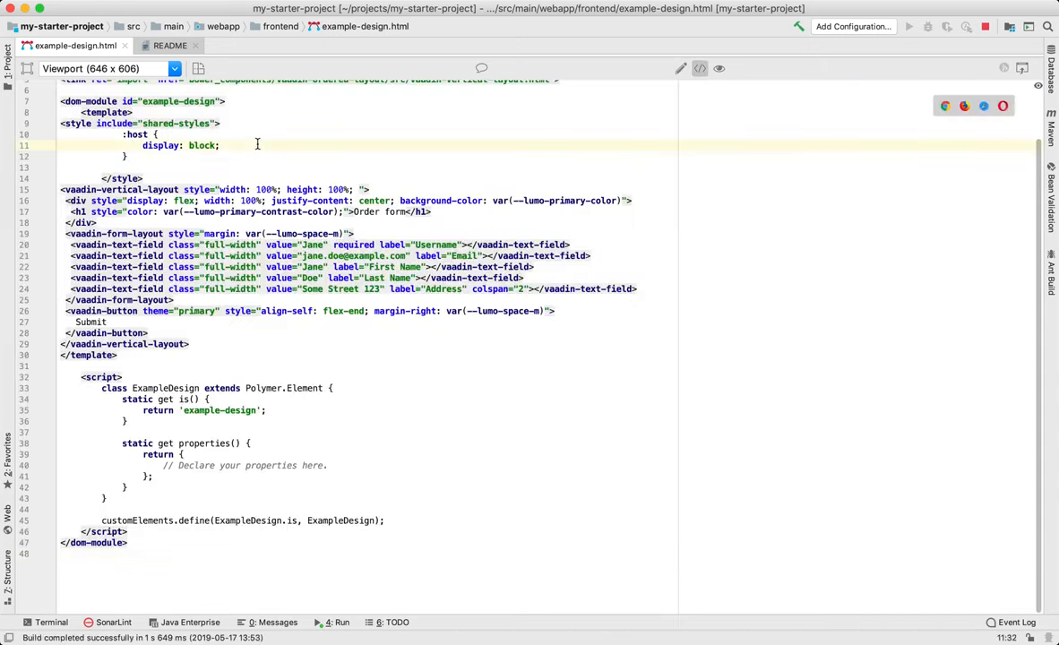
text(--rede)
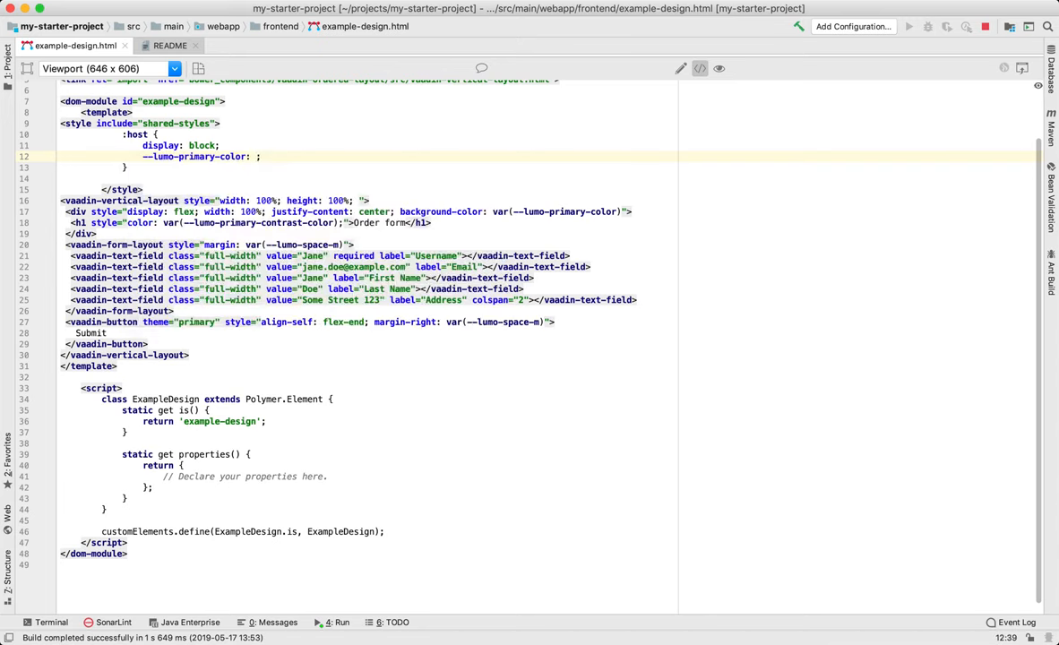
text(red)
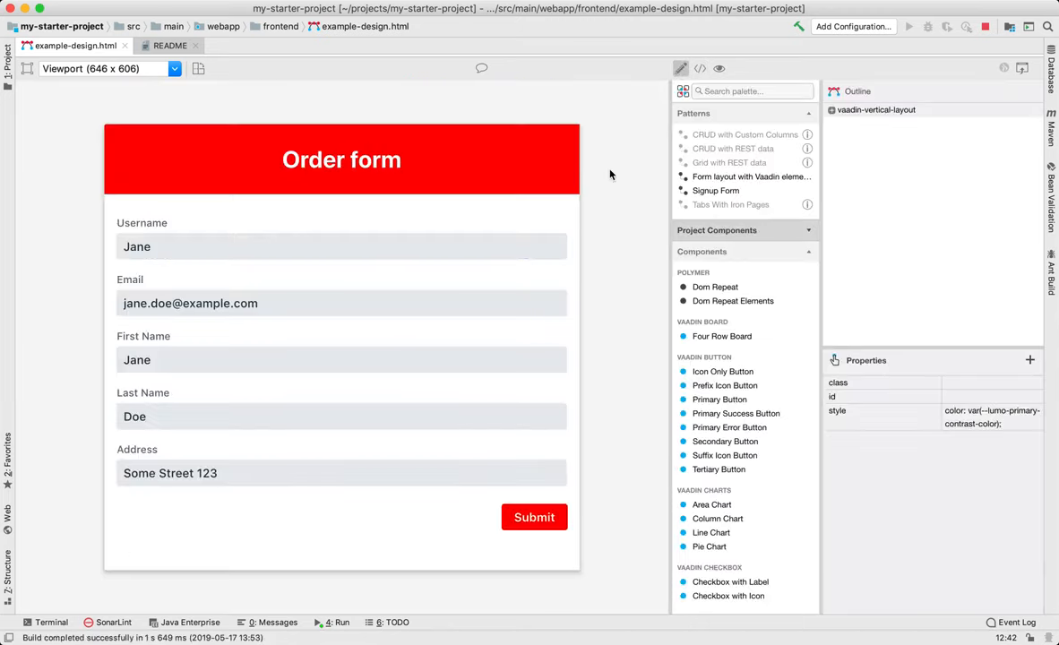
mouse_move(509, 176)
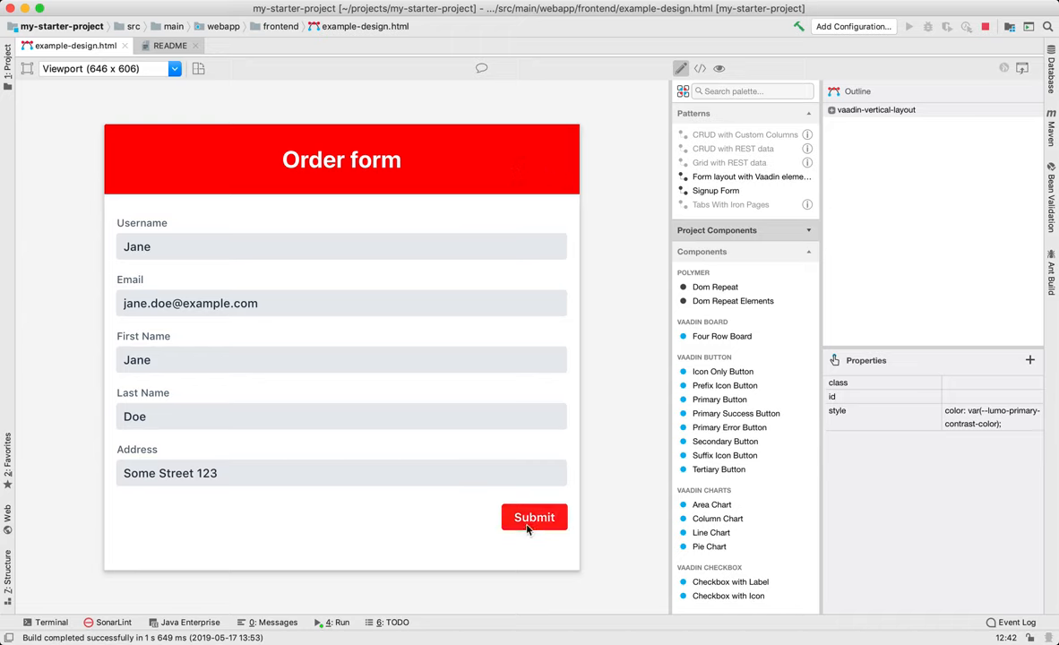
Select the Submit button to inspect its primary theme and right-margin style
click(534, 517)
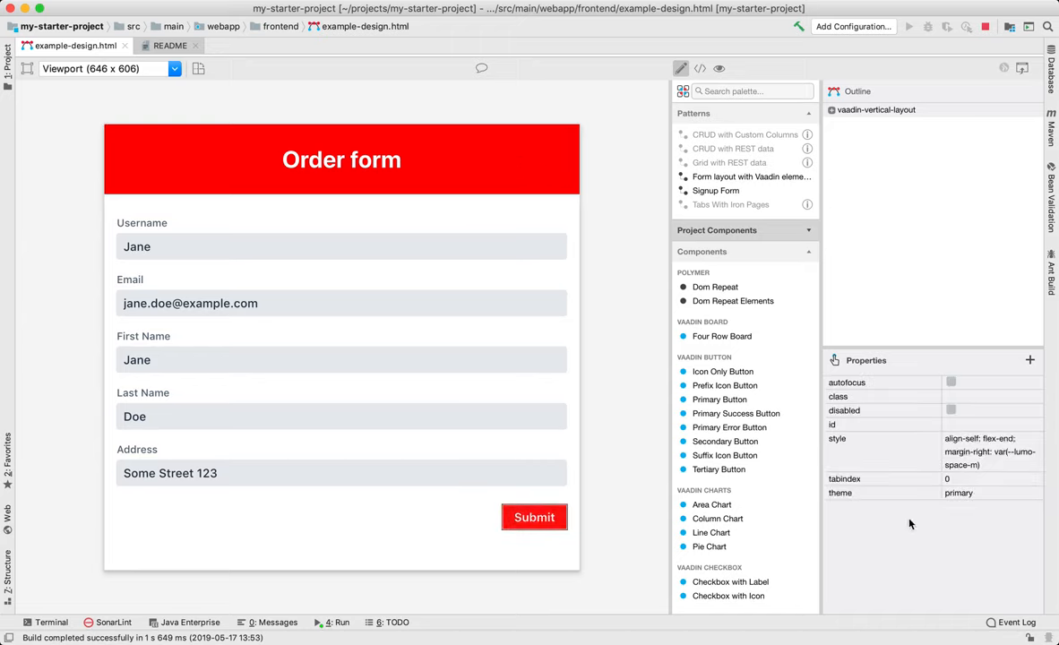